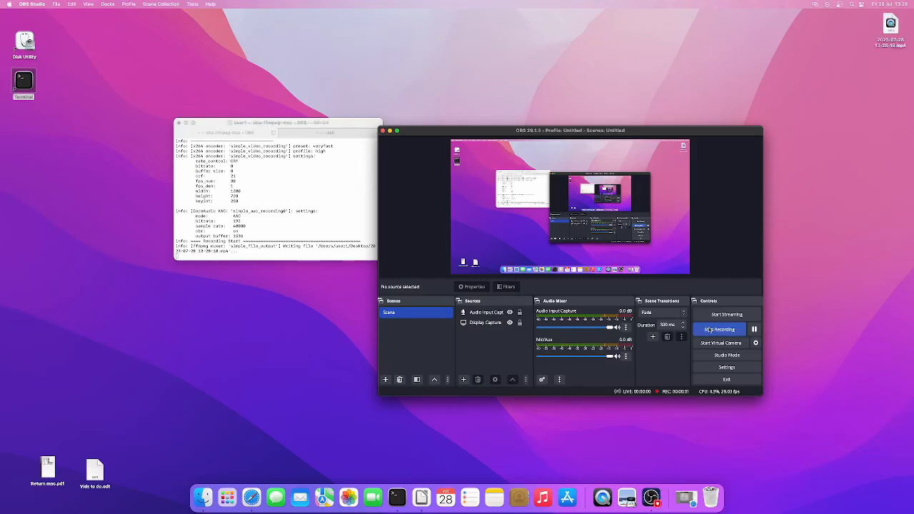
Start the OBS recording, inspect the Netac SSD 240GB in Disk Utility, then quit to reveal Terminal
click(719, 329)
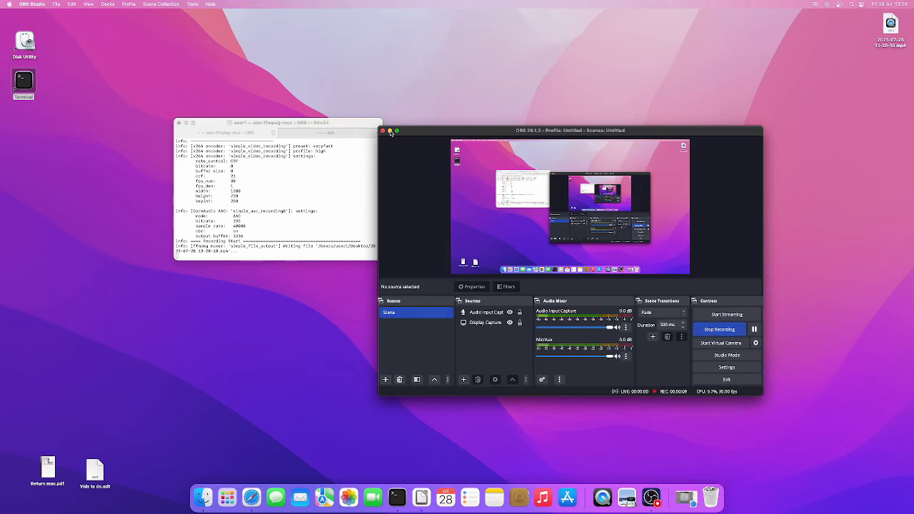
click(391, 131)
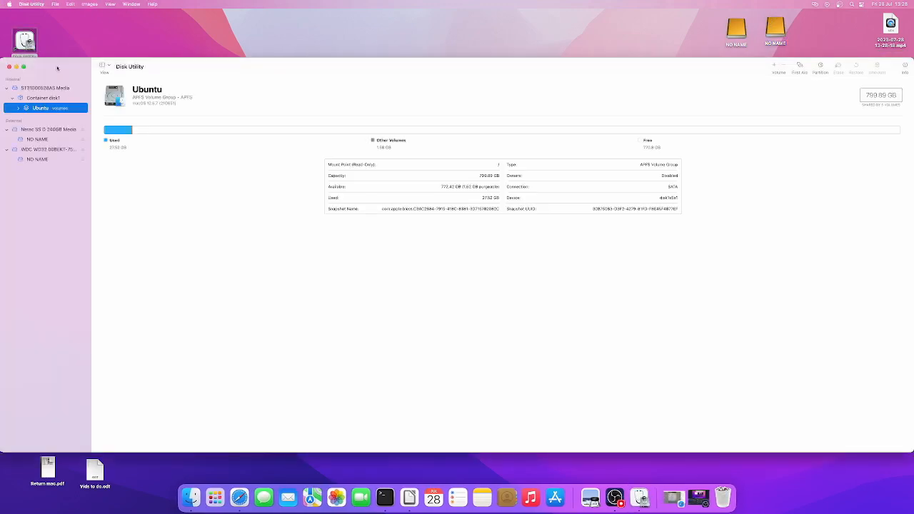
click(49, 128)
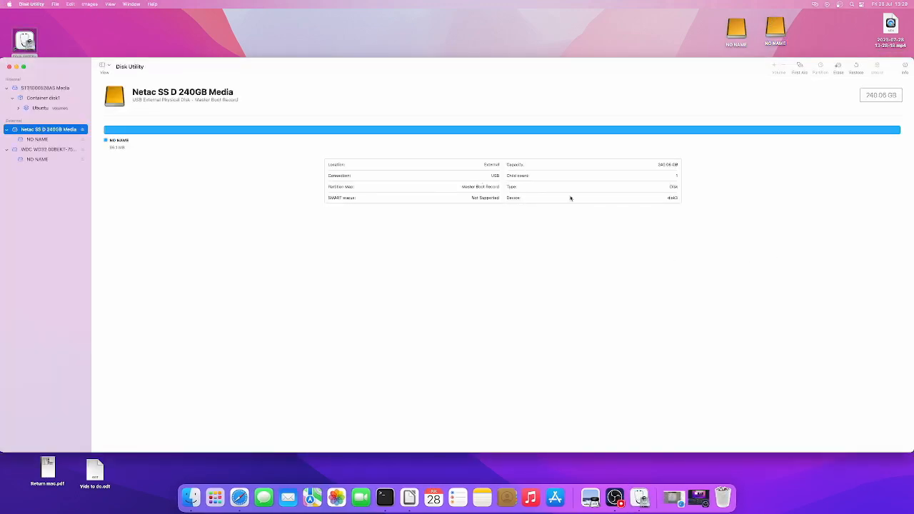
click(37, 160)
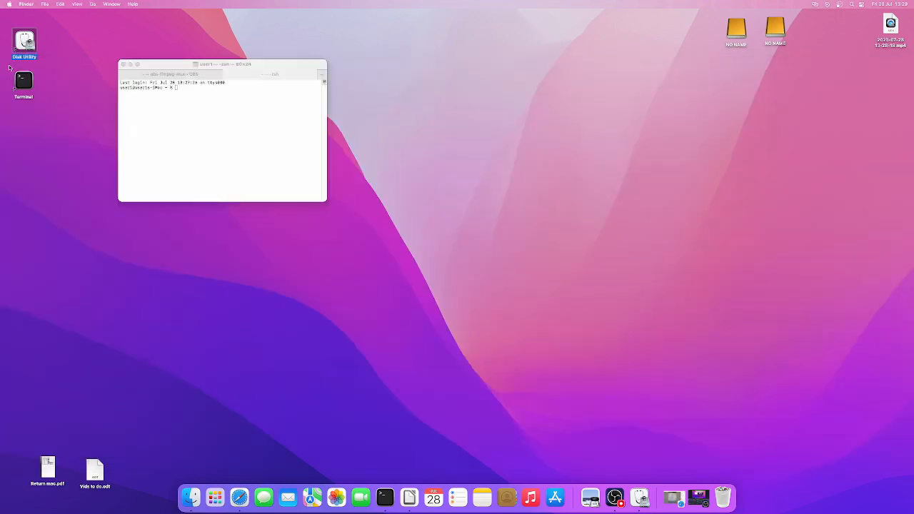
Begin the sudo ddrescue command in Terminal, then recheck the Netac SSD 240GB Media details
click(221, 131)
text(sudo)
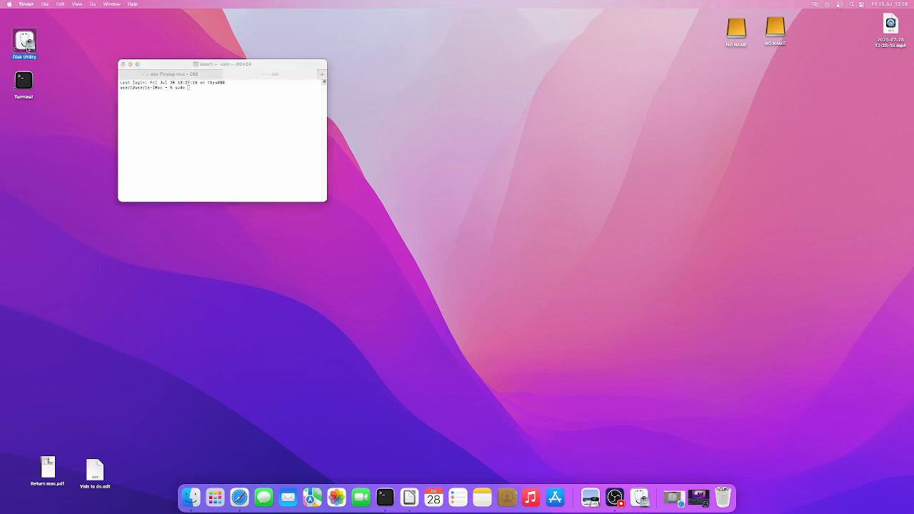
click(23, 40)
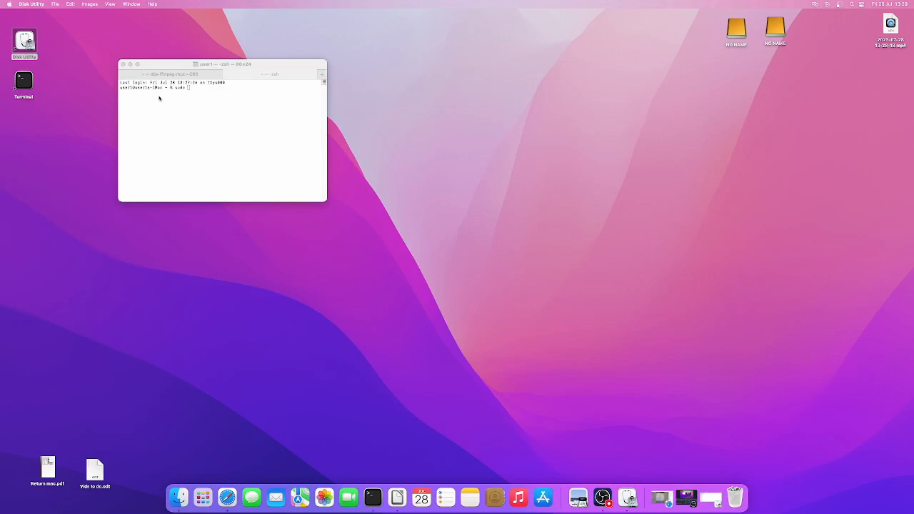
click(221, 129)
text( ddrescue -f -r3 -c256)
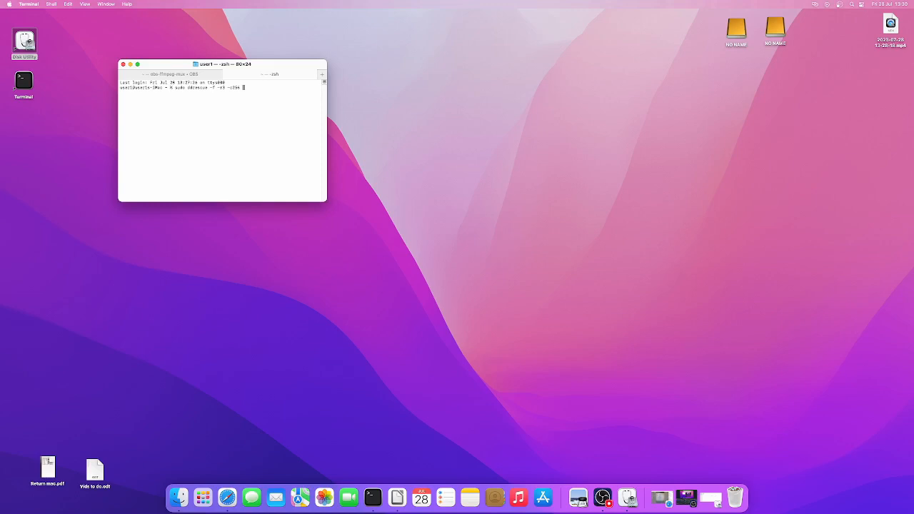
text(/)
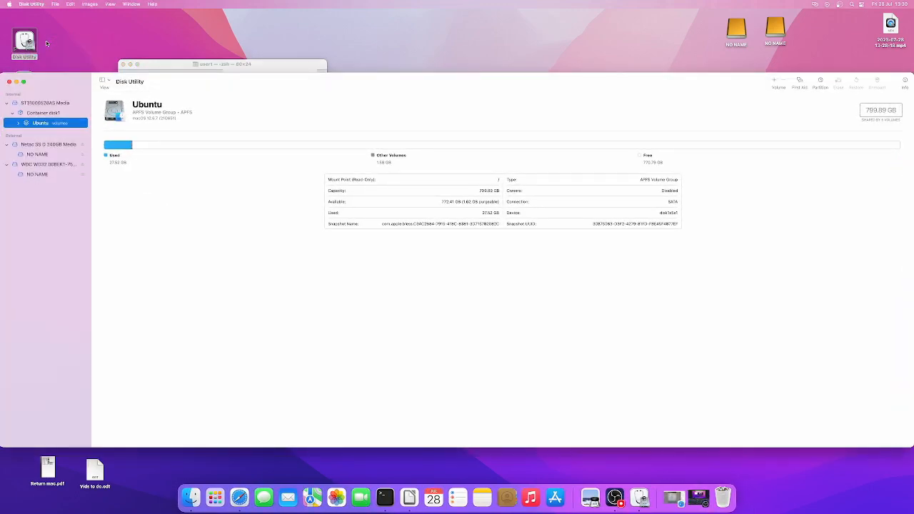
click(49, 145)
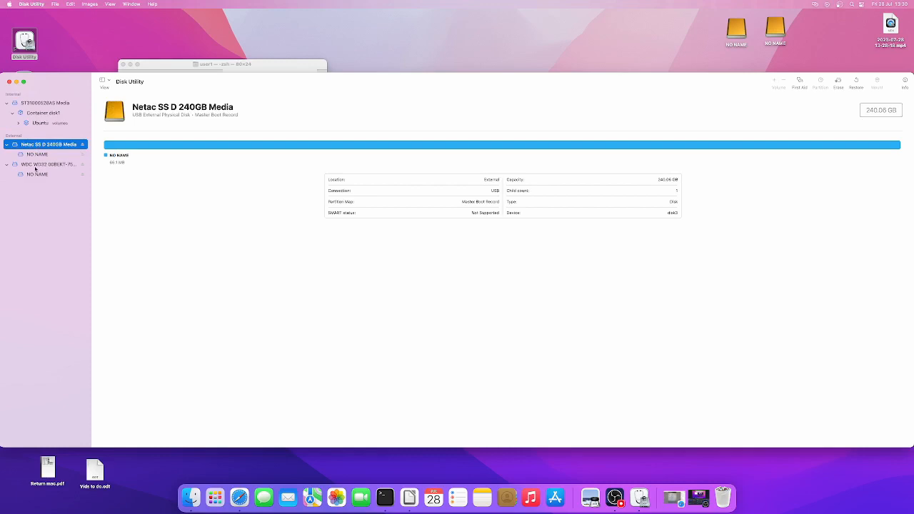
click(47, 164)
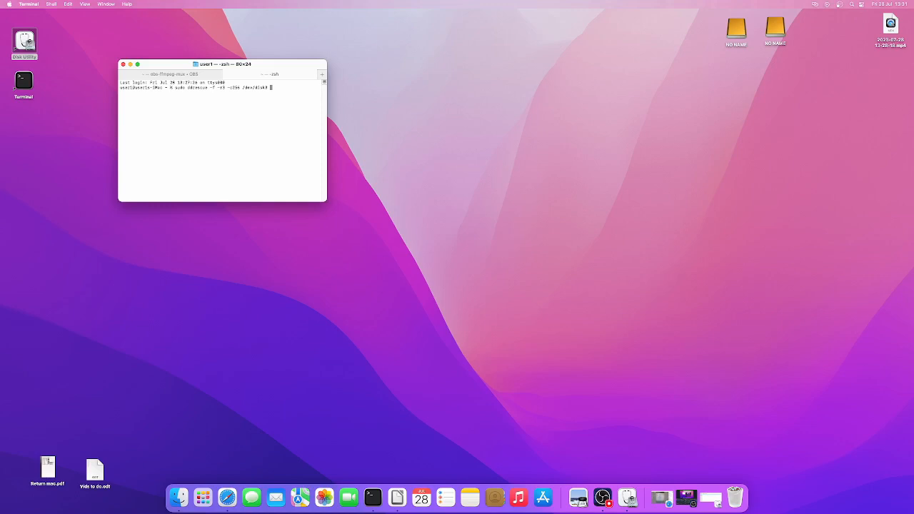
Finish the ddrescue command with /dev/disk3 source, /dev/disk4 destination and mapfile, and run it
text(/dev/)
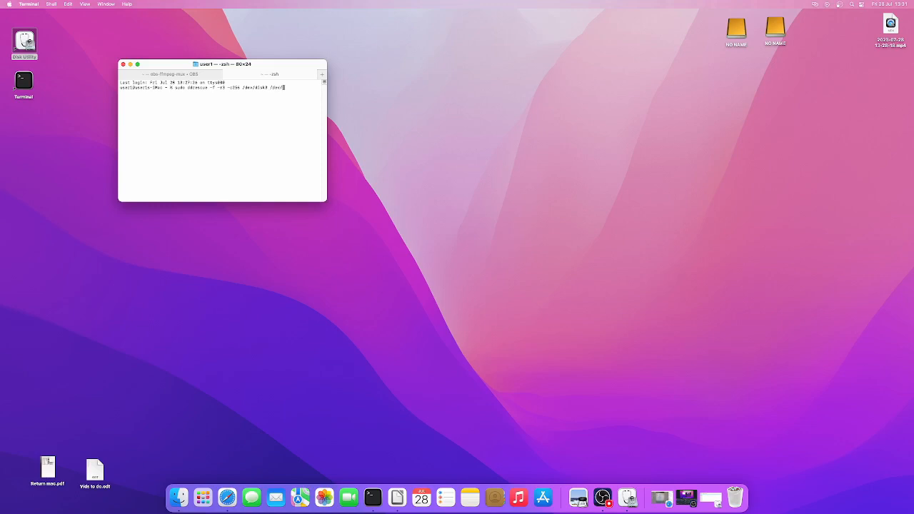
text(disk4 map)
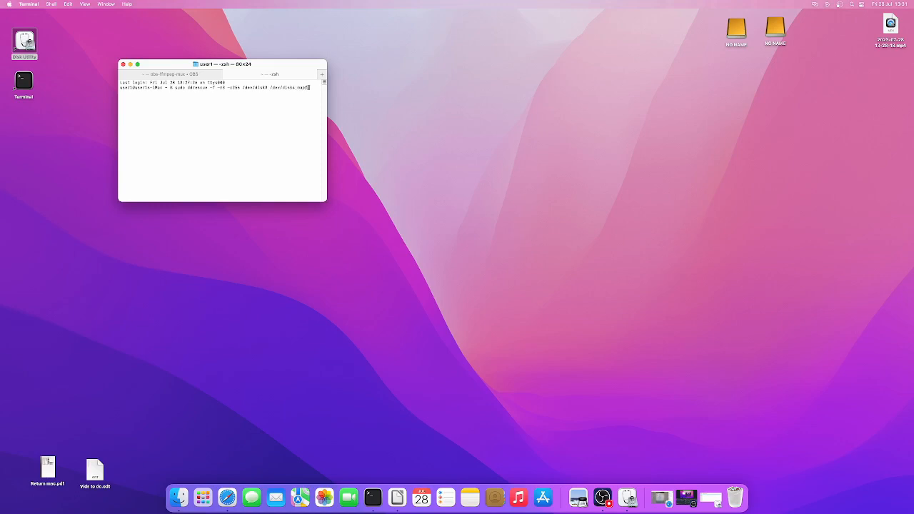
text(file)
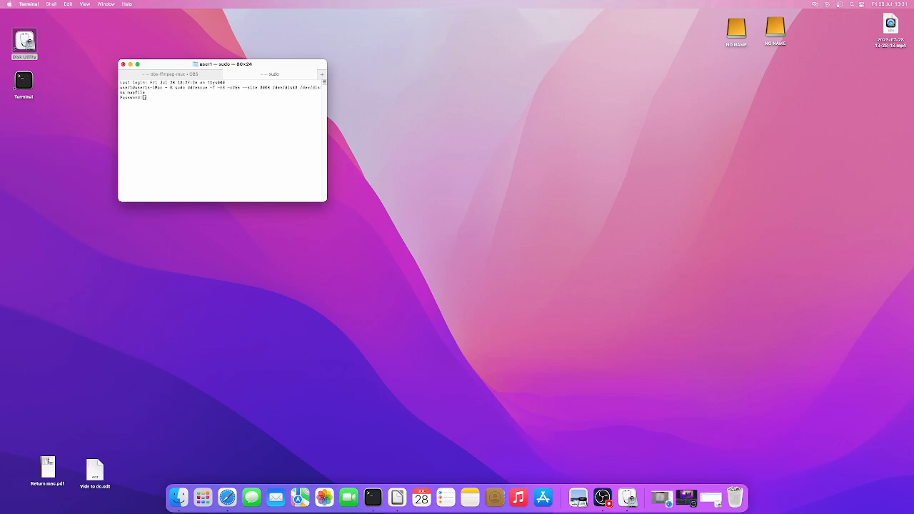
key(Return)
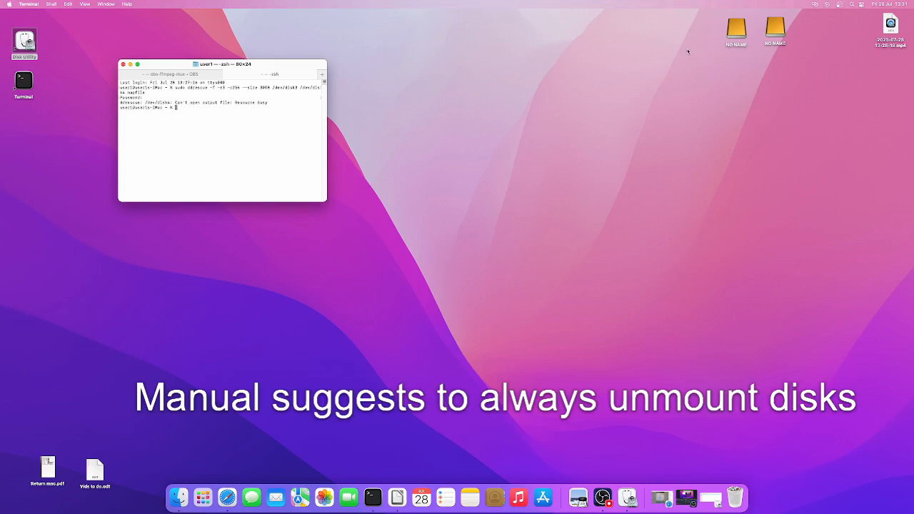
Eject the busy disks, rerun the ddrescue clone until interrupted, then run the resume command
right_click(774, 27)
text(sudo ddrescue -f -r3 -c256 --size 800G /dev/disk3 /dev/disk4 mapfile)
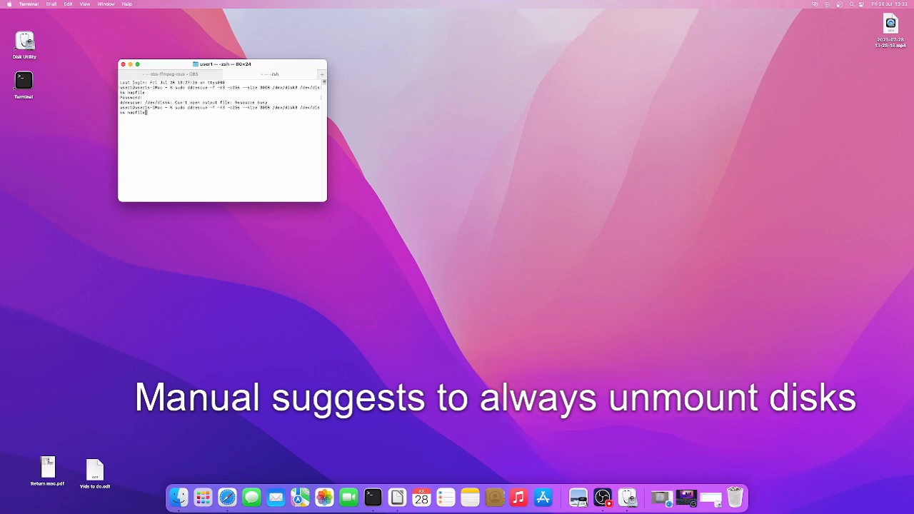
key(Return)
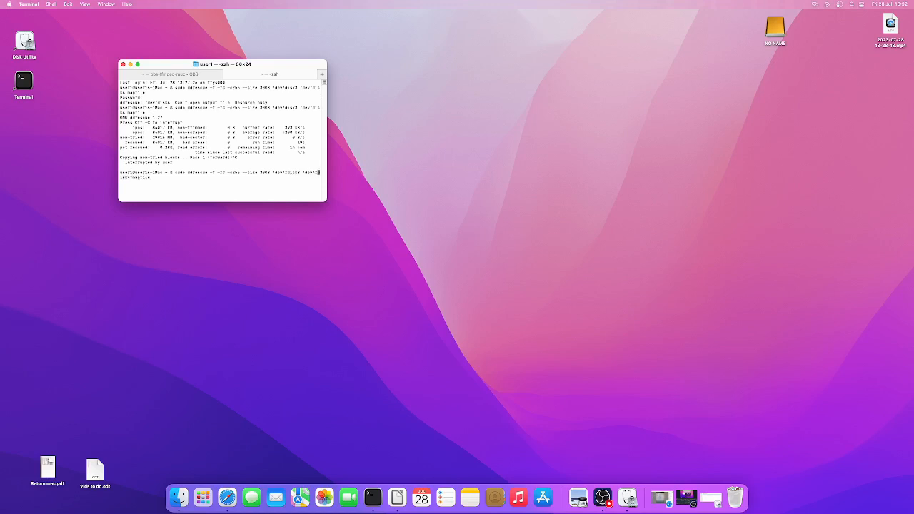
key(Return)
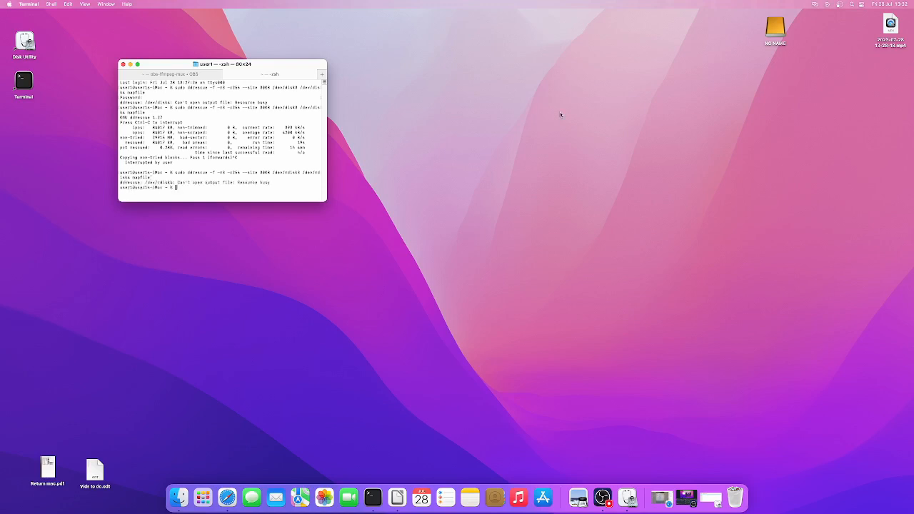
Eject the disk still reported busy so the clone can resume from the map file
right_click(774, 26)
text(sudo ddrescue -f -r3 -c256 --size 800G /dev/rdisk3 /dev/rdisk4 mapfile)
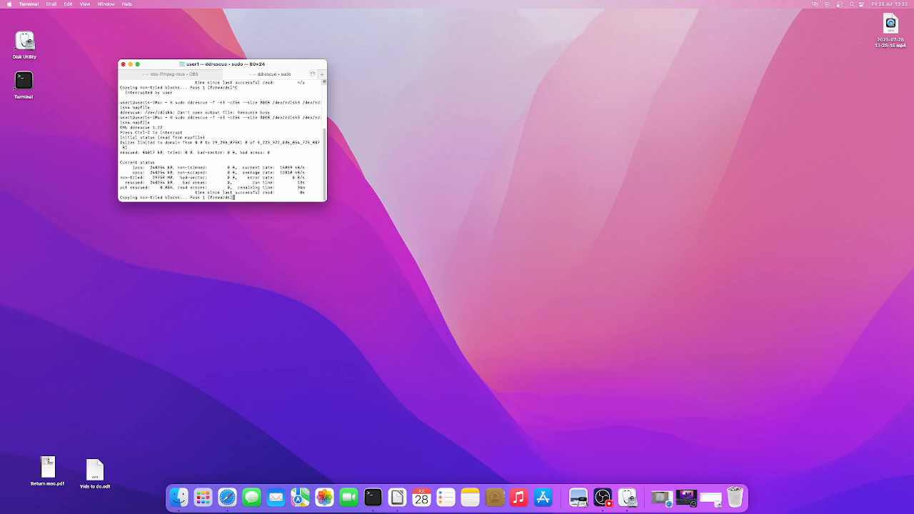
mouse_move(474, 78)
text(sudo ddrescue -f -R /dev/rdisk4 /dev/rdisk8 mapfile)
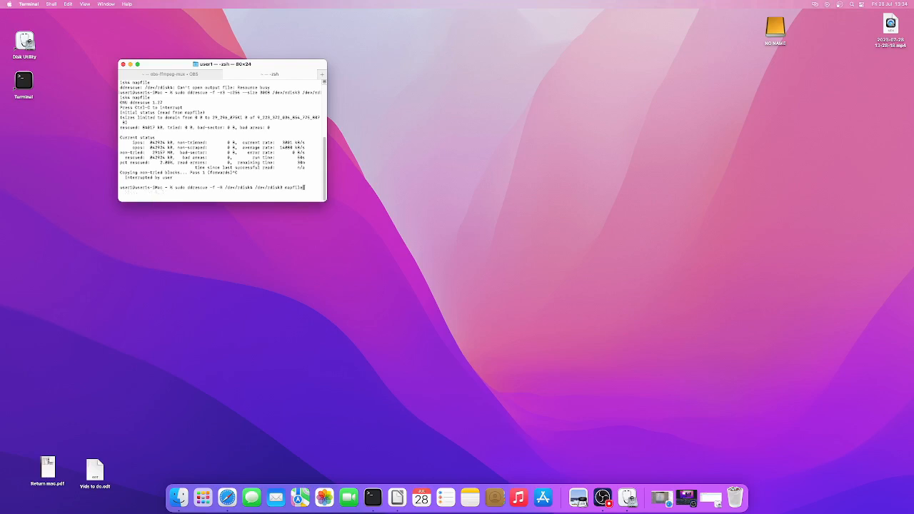
Run the ddrescue -R reverse pass until interrupted, then eject the busy disks again
key(Return)
text(sudo ddrescue -f -R --size 3000 /dev/rdisk4 /dev/rdisk8 mapfile)
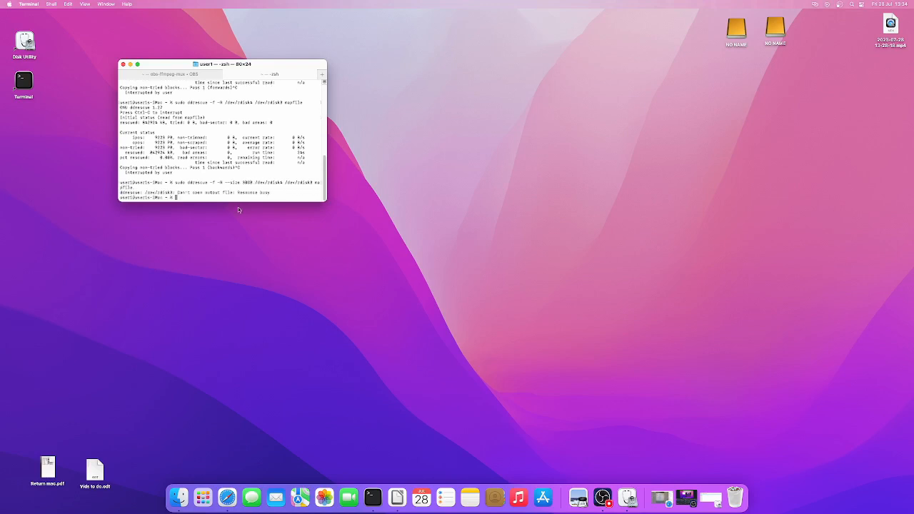
right_click(773, 29)
text(sudo ddrescue -f -R --size 3000 /dev/rdisk4 /dev/rdisk3 mapfile)
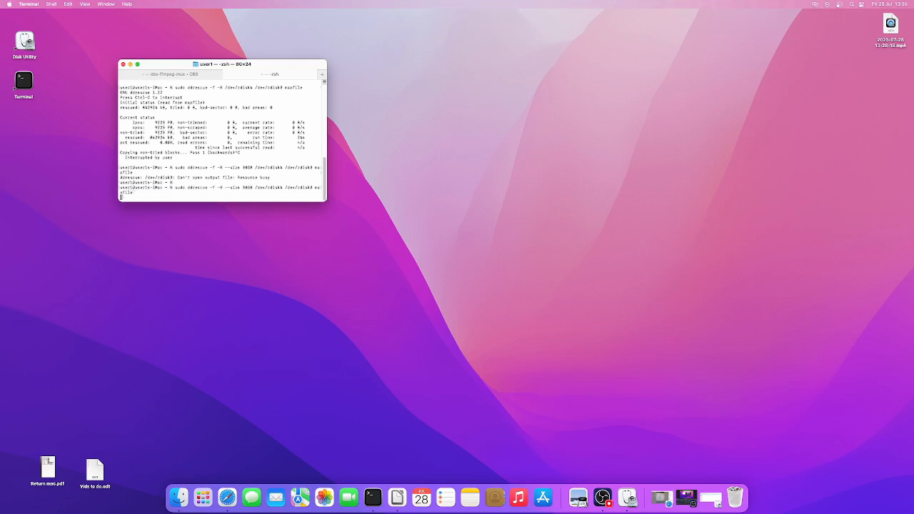
Rerun the forward ddrescue clone of disk3 onto disk4 from the map file
key(Return)
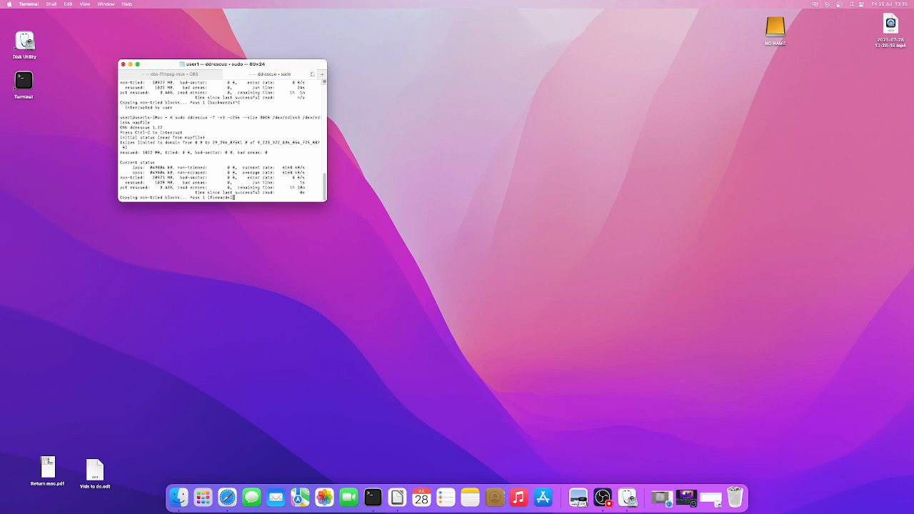
mouse_move(254, 223)
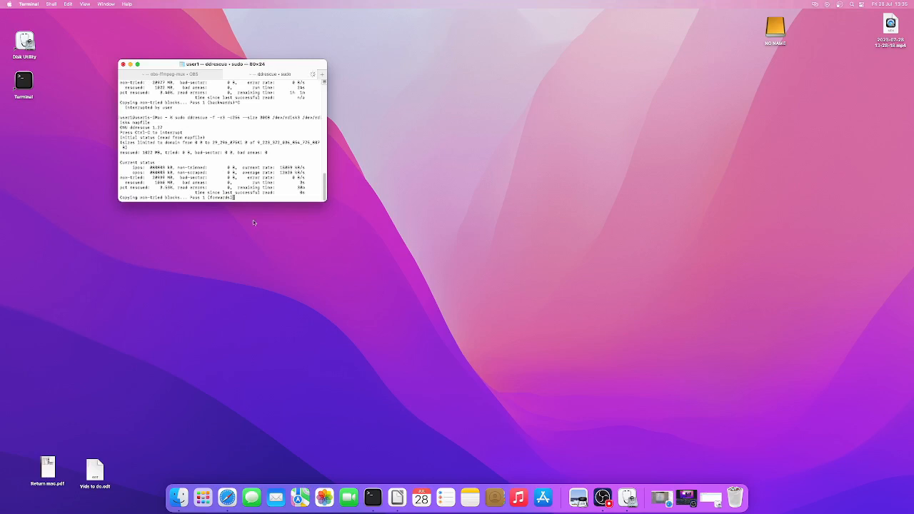